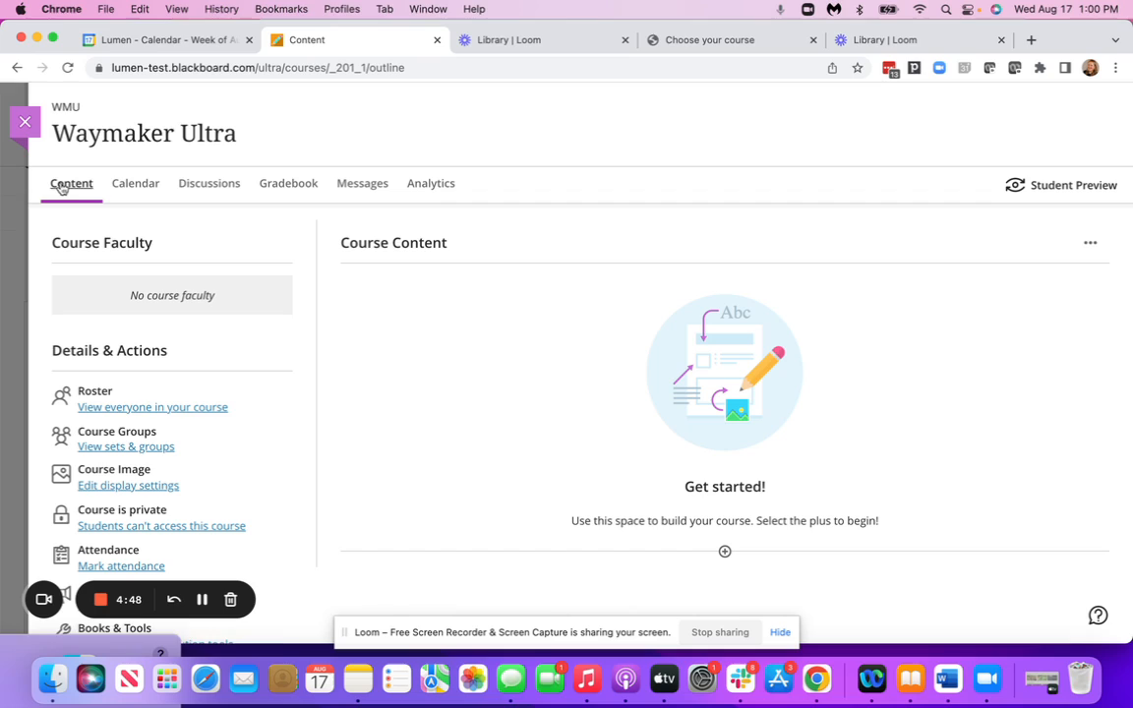
mouse_move(295, 236)
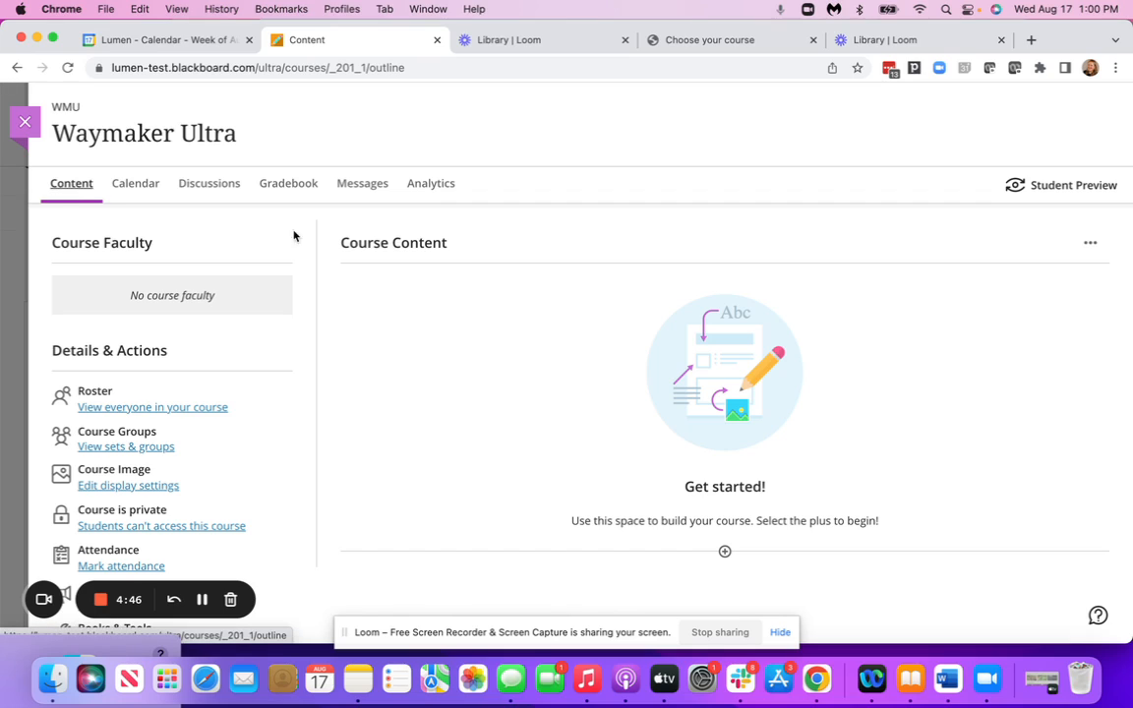
mouse_move(462, 252)
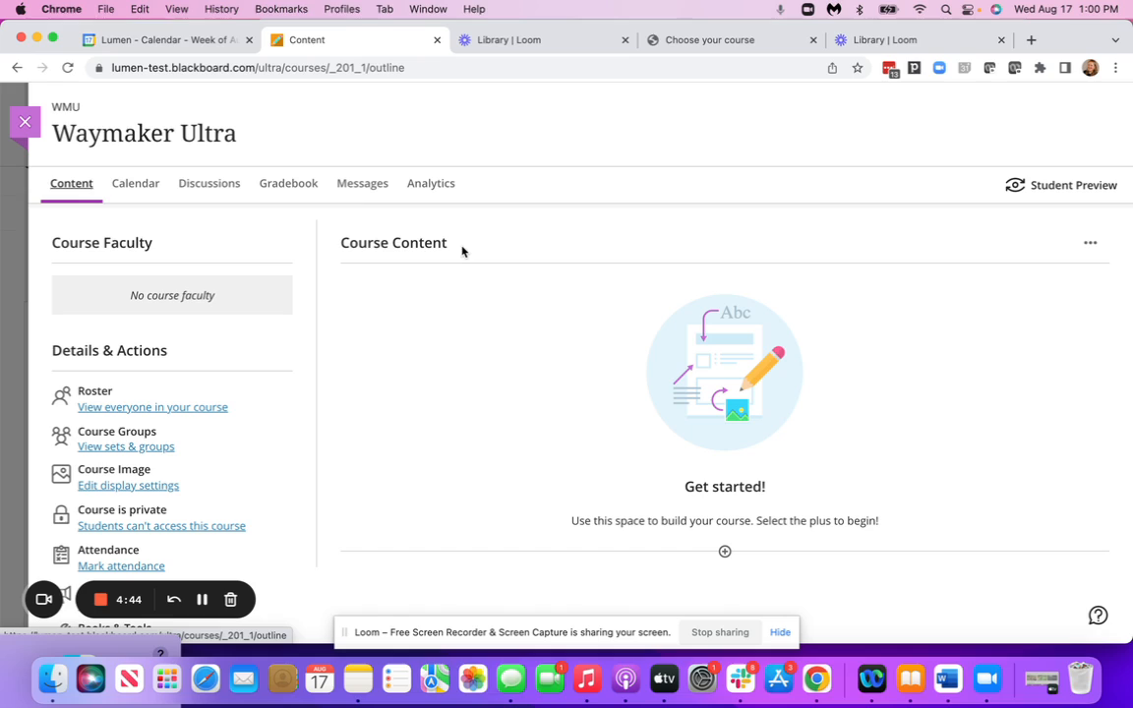
mouse_move(1090, 244)
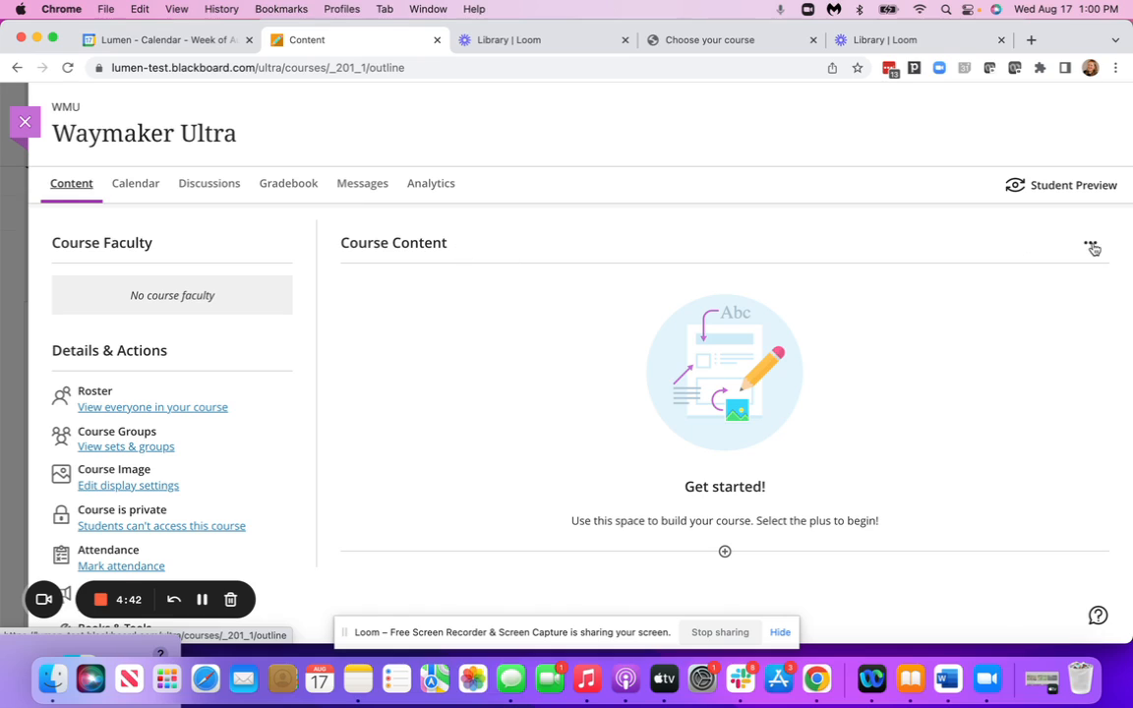
Import the Waymaker.zip course package from Downloads via Import Course Content.
left_click(1091, 248)
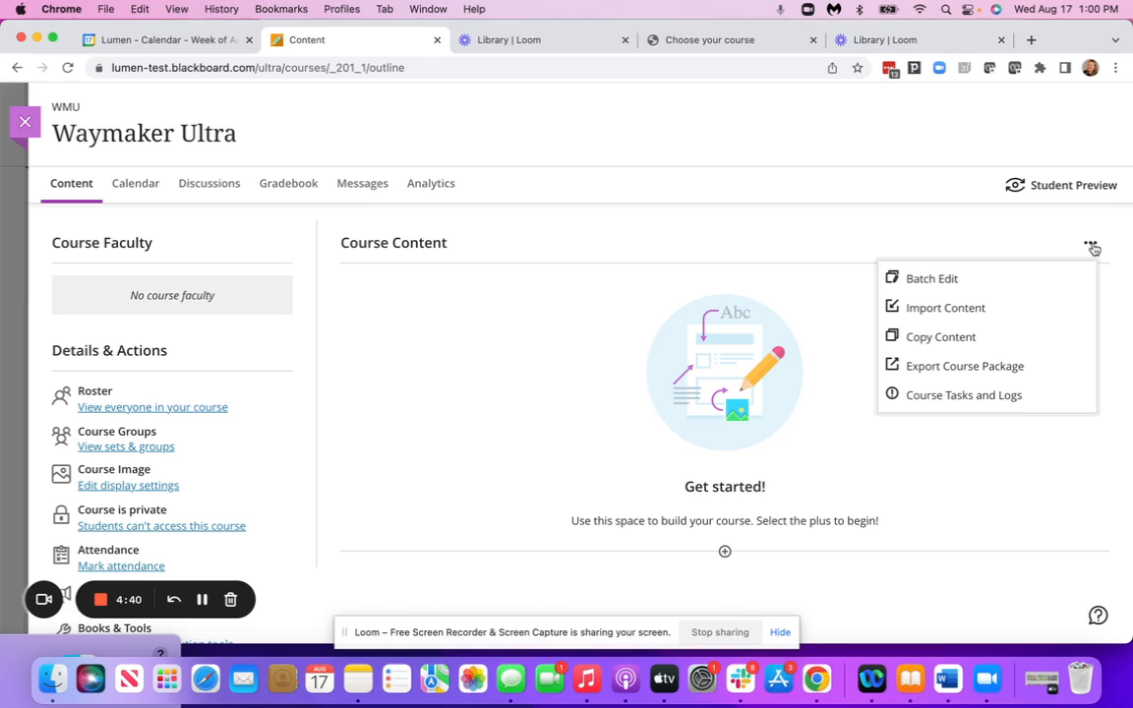
mouse_move(960, 307)
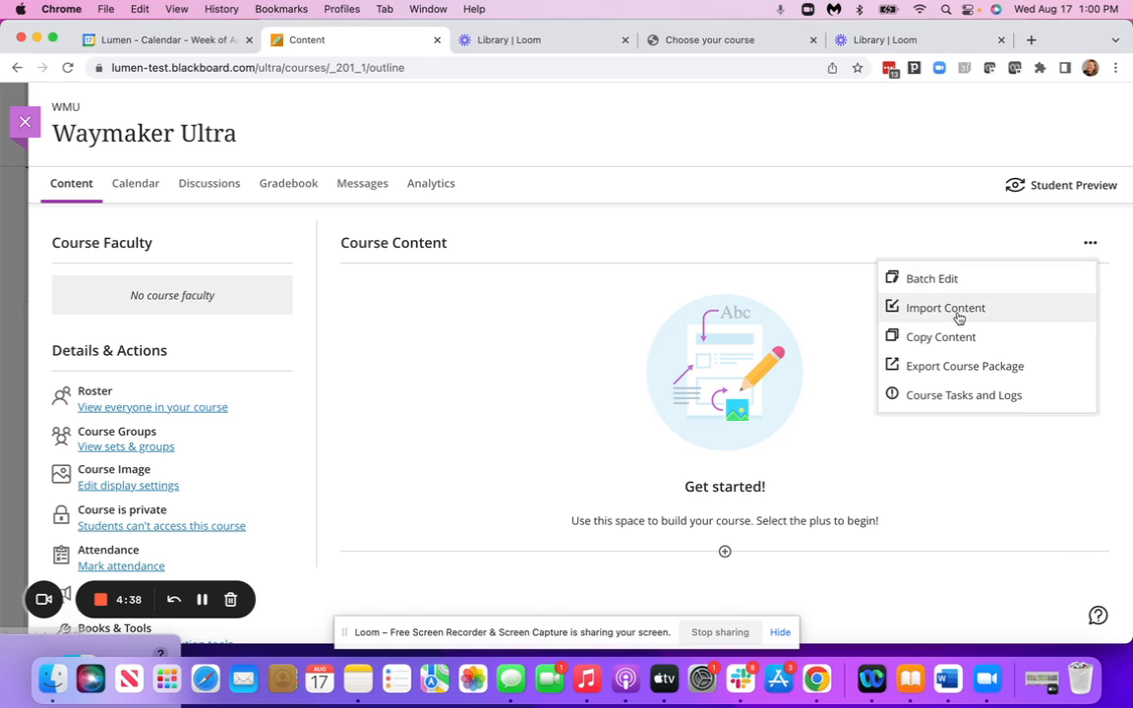
left_click(944, 307)
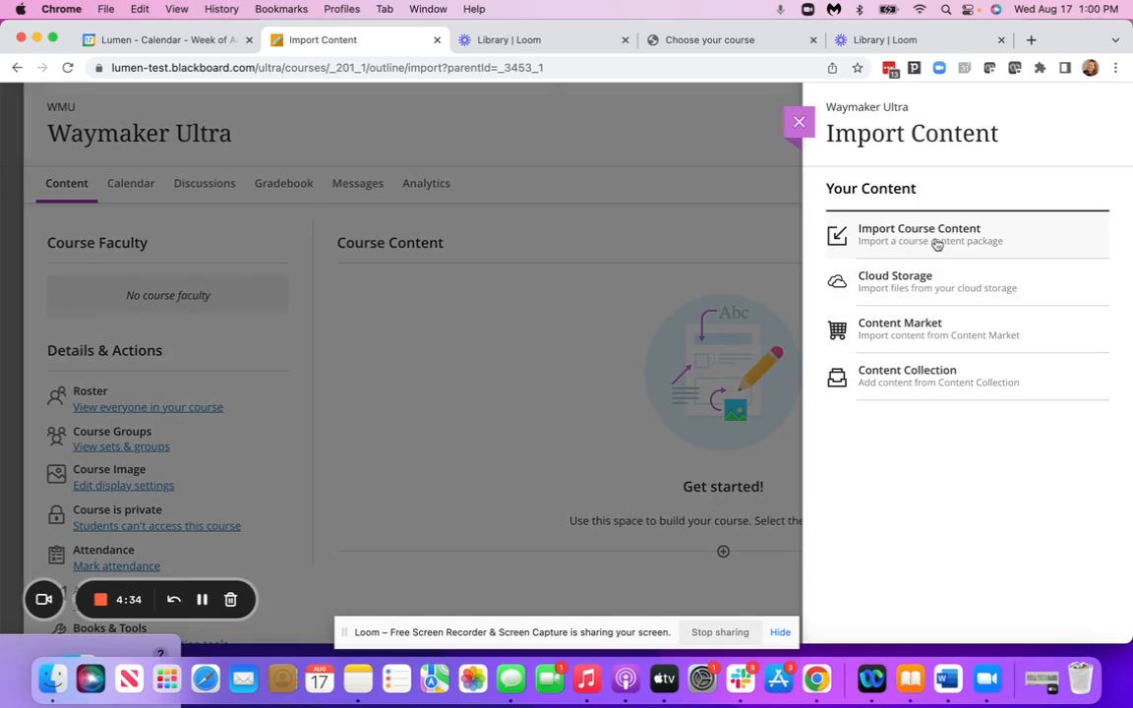
left_click(919, 234)
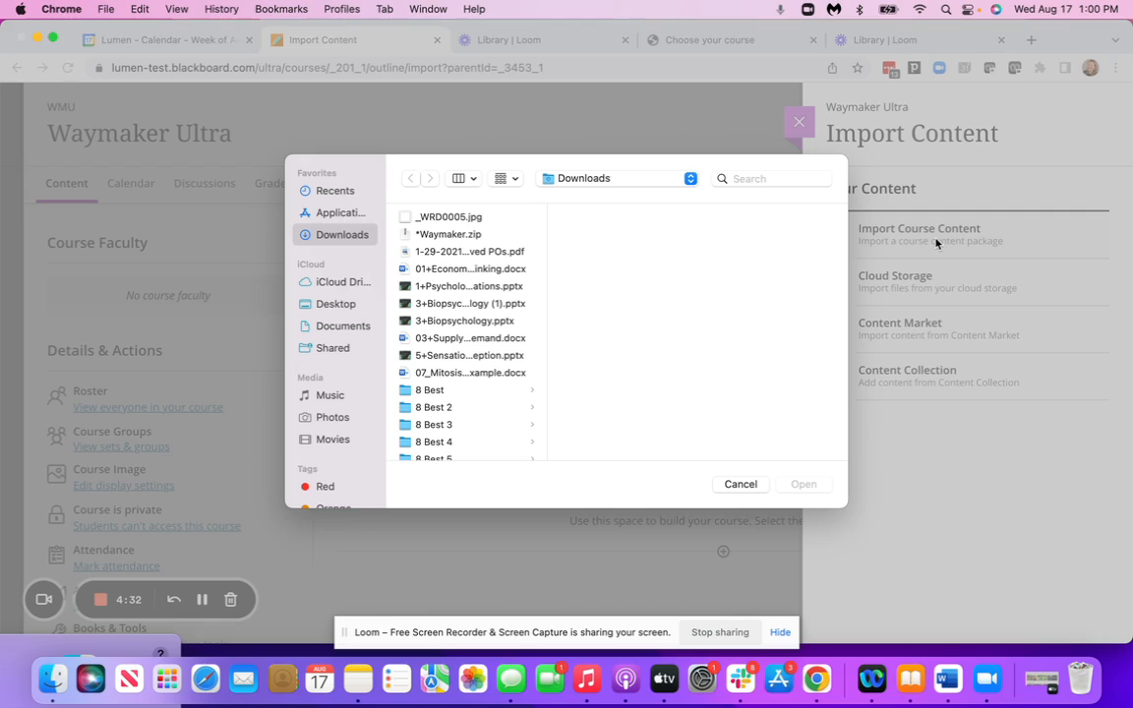
left_click(449, 234)
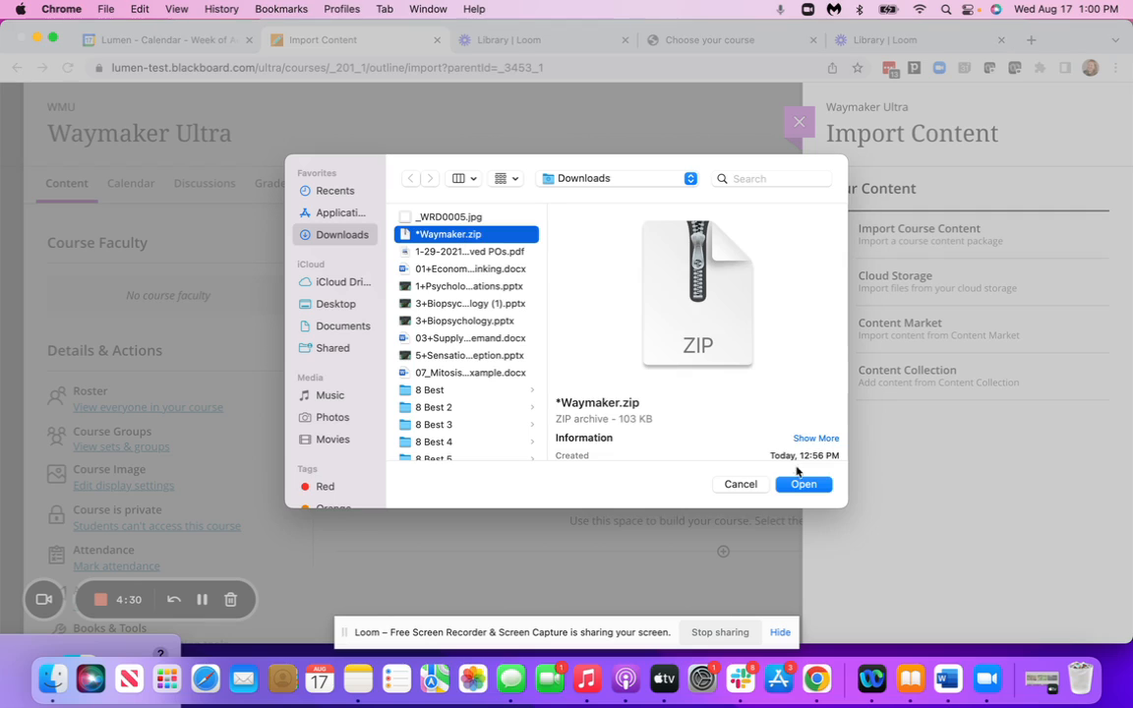
left_click(803, 484)
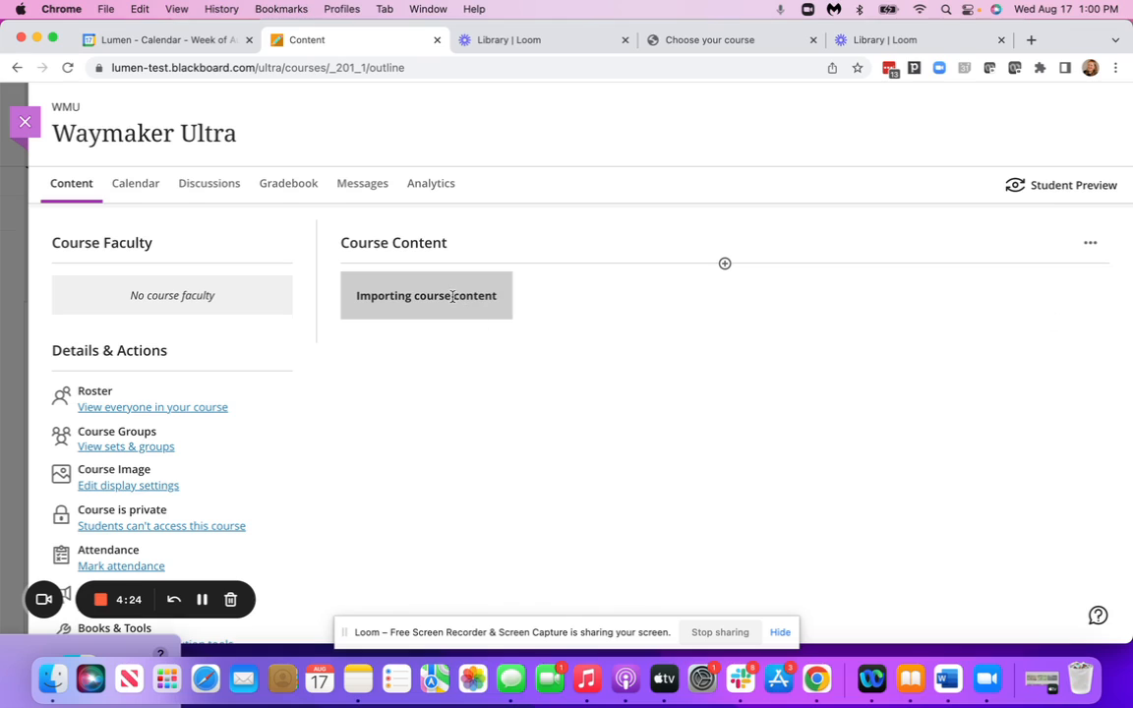
mouse_move(732, 323)
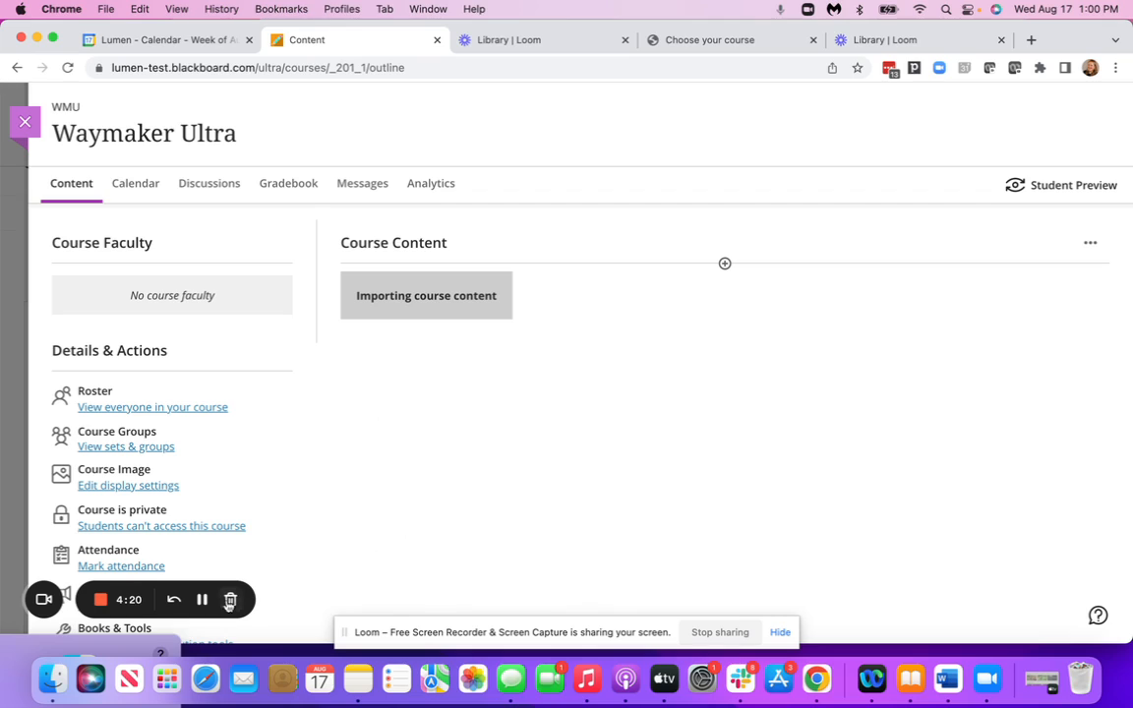
mouse_move(202, 600)
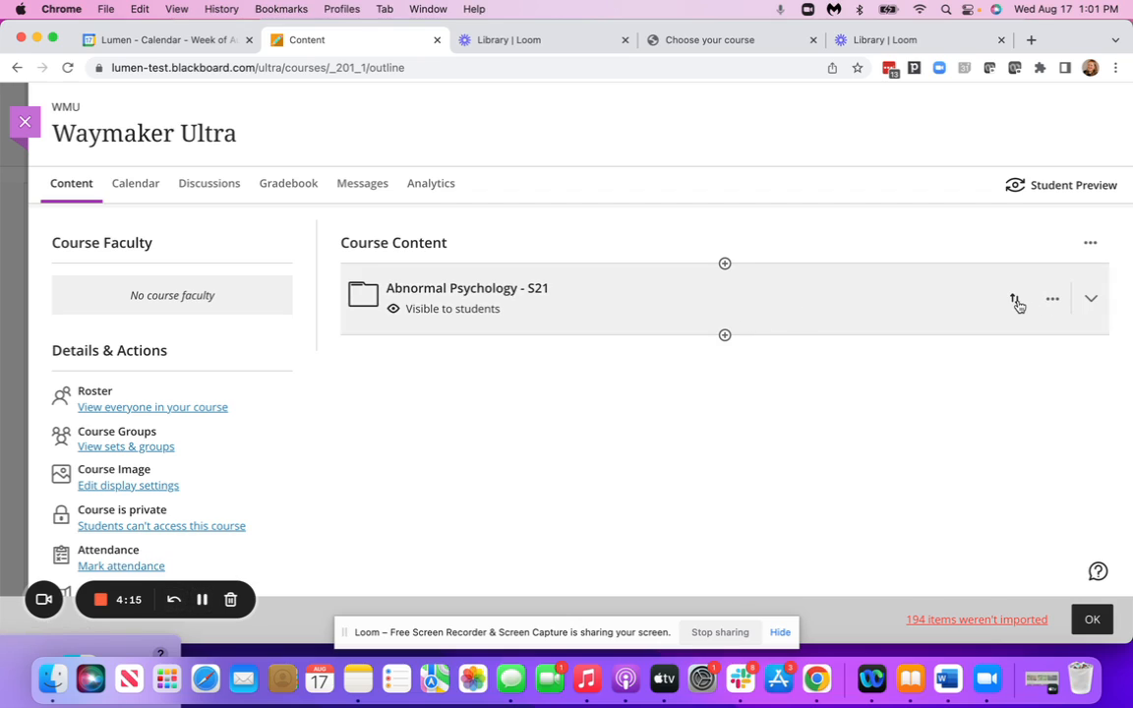
mouse_move(1015, 299)
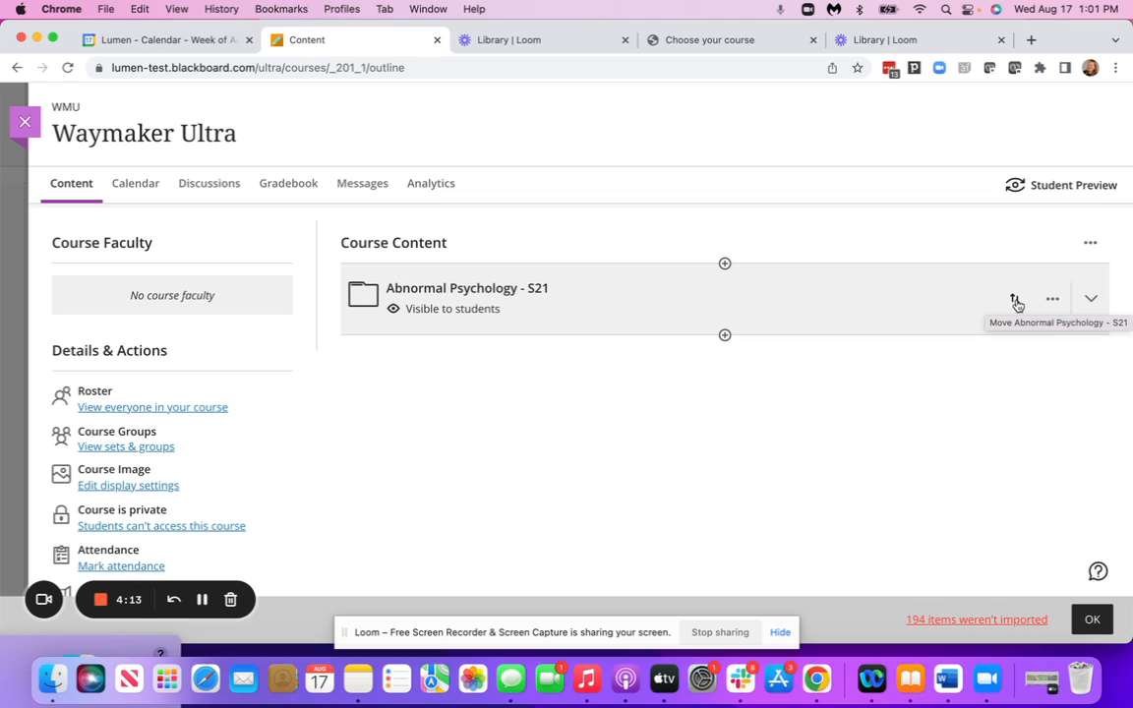
mouse_move(1094, 299)
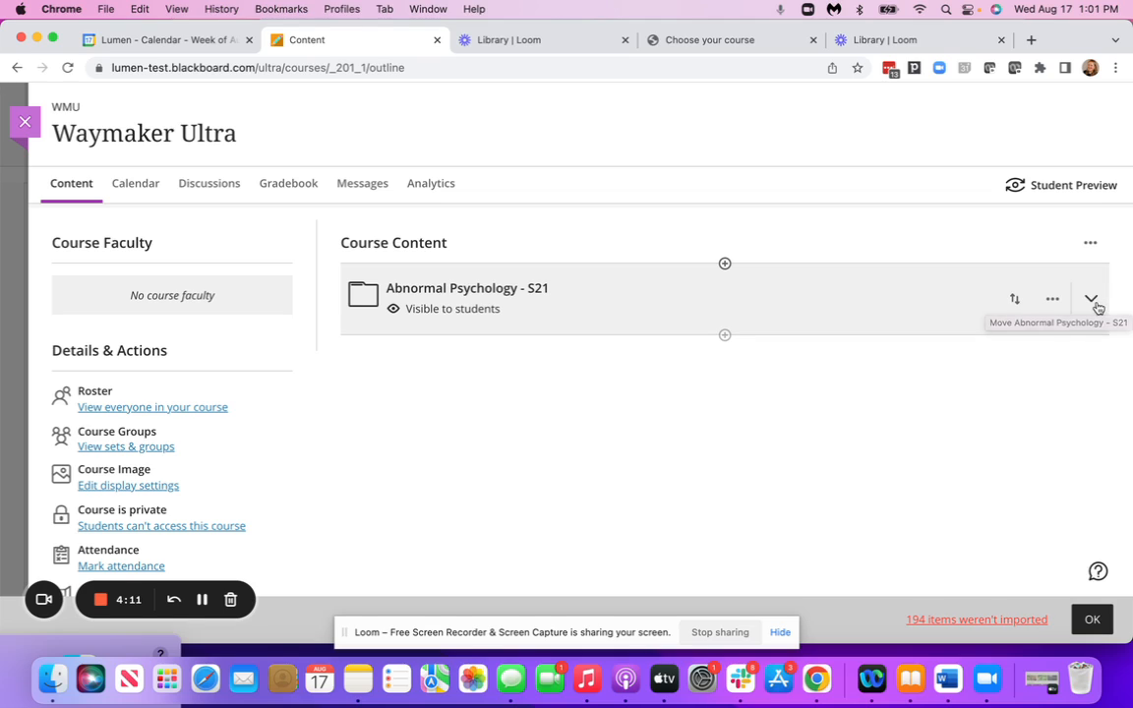
Expand Abnormal Psychology - S21 and scroll through its subfolders like Anxiety Disorders.
left_click(1089, 299)
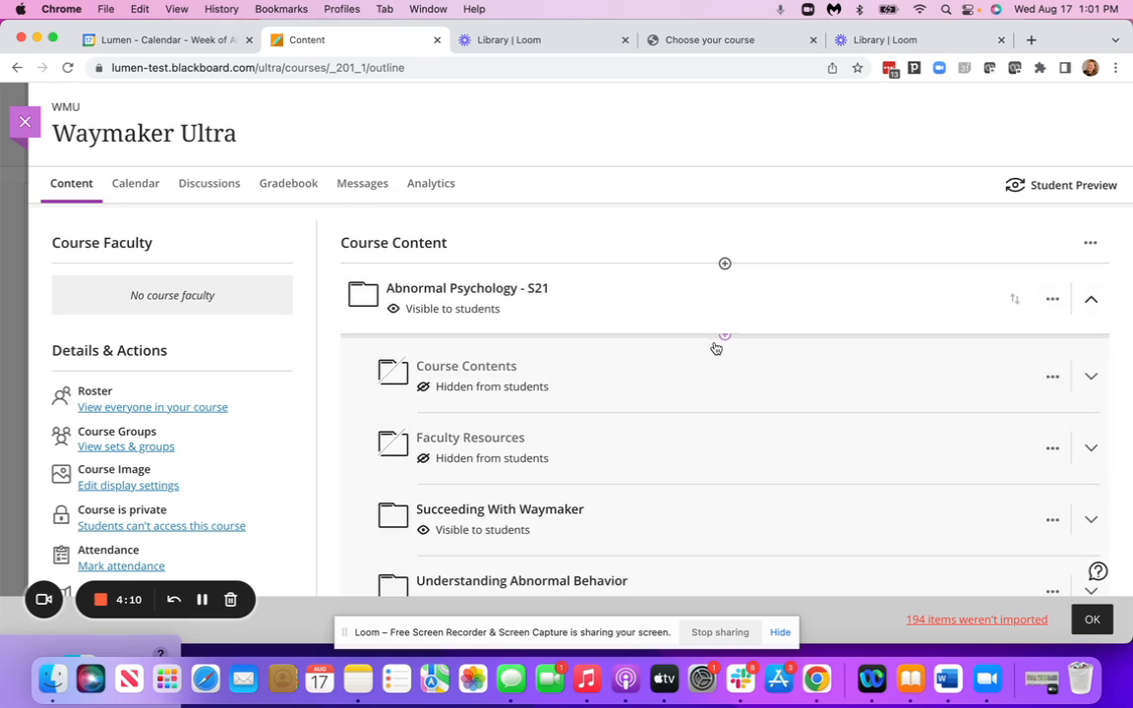
scroll("down", 3)
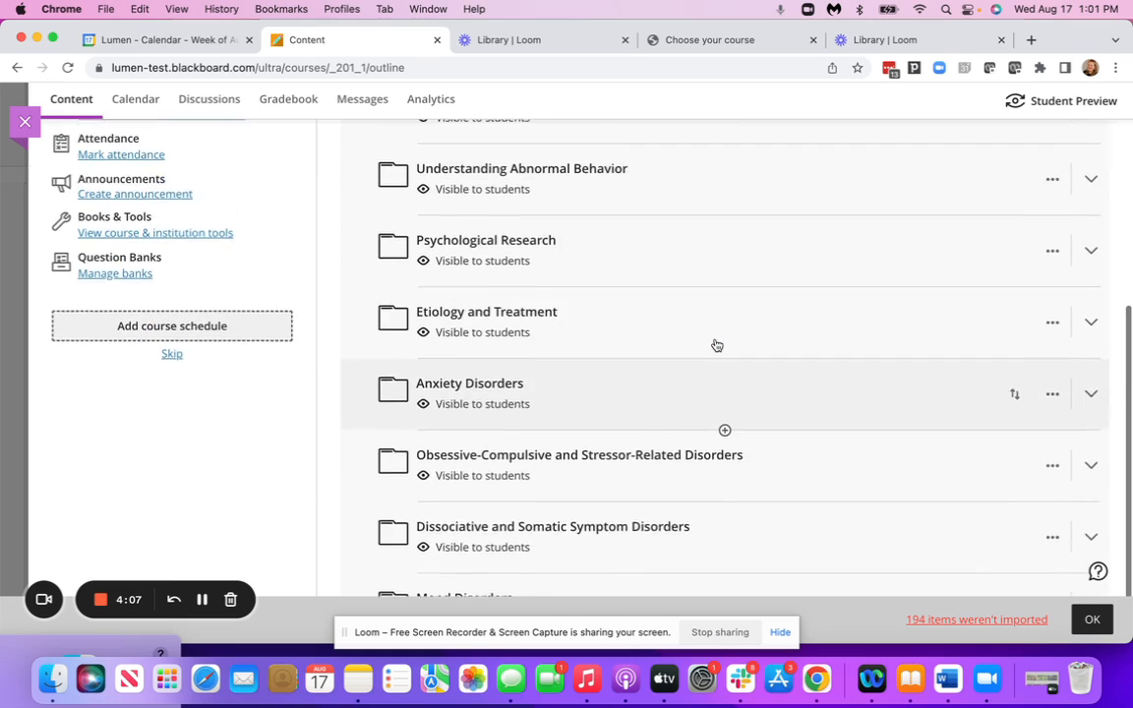
scroll("up", 3)
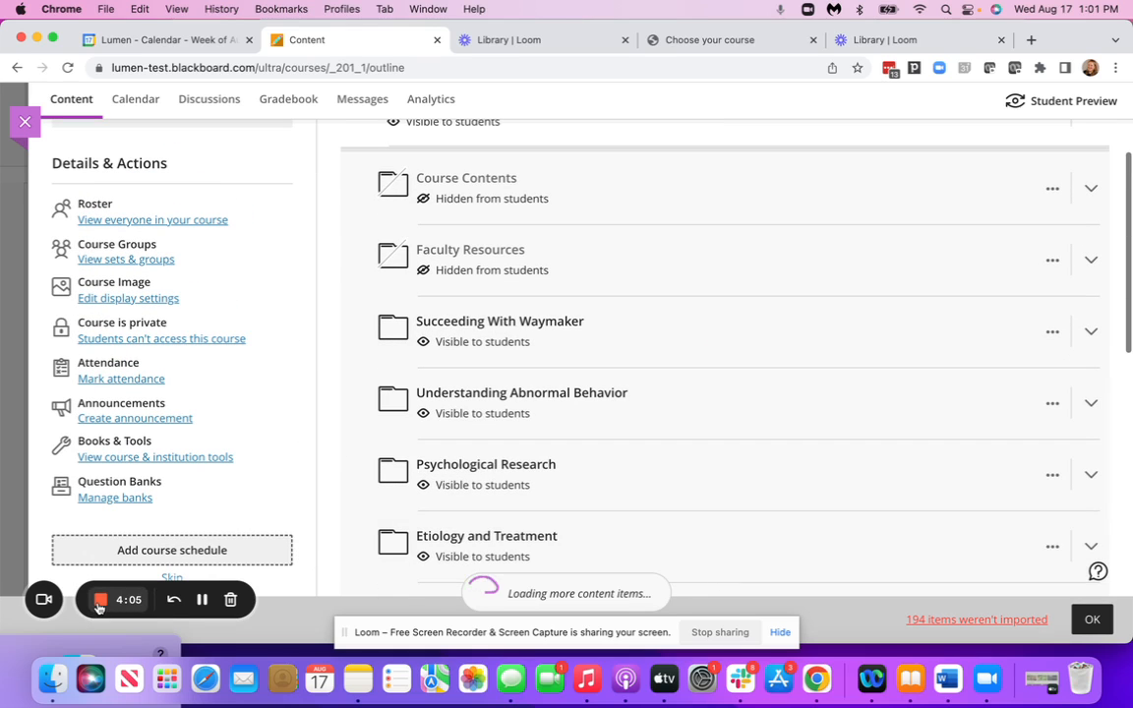